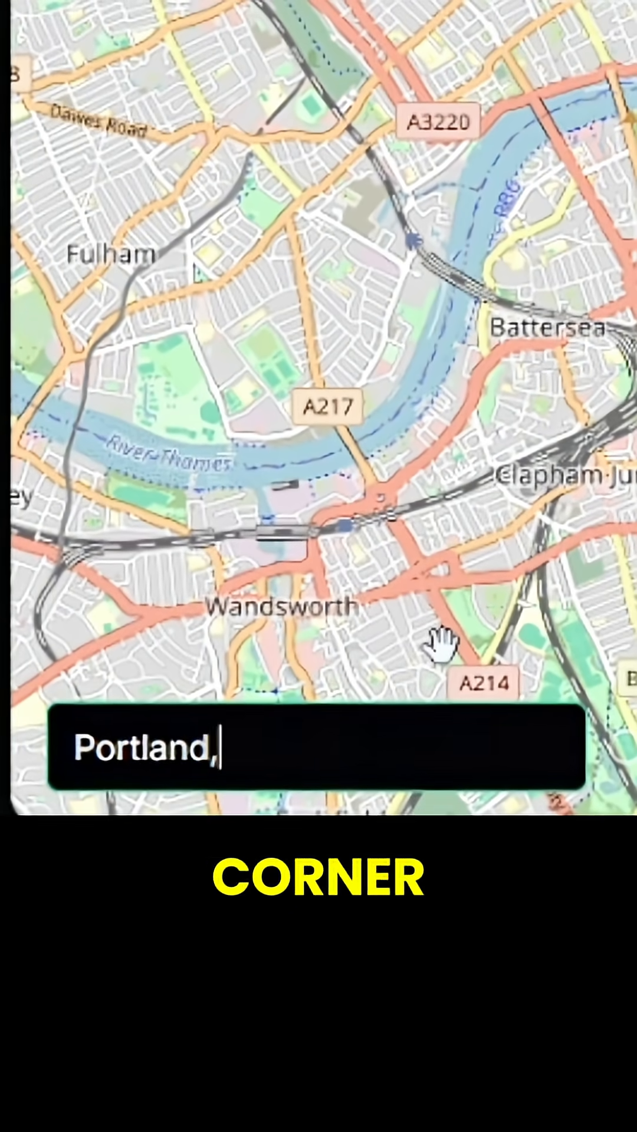
- Finish entering 'Portland, OR' as the location to search for
text(OR)
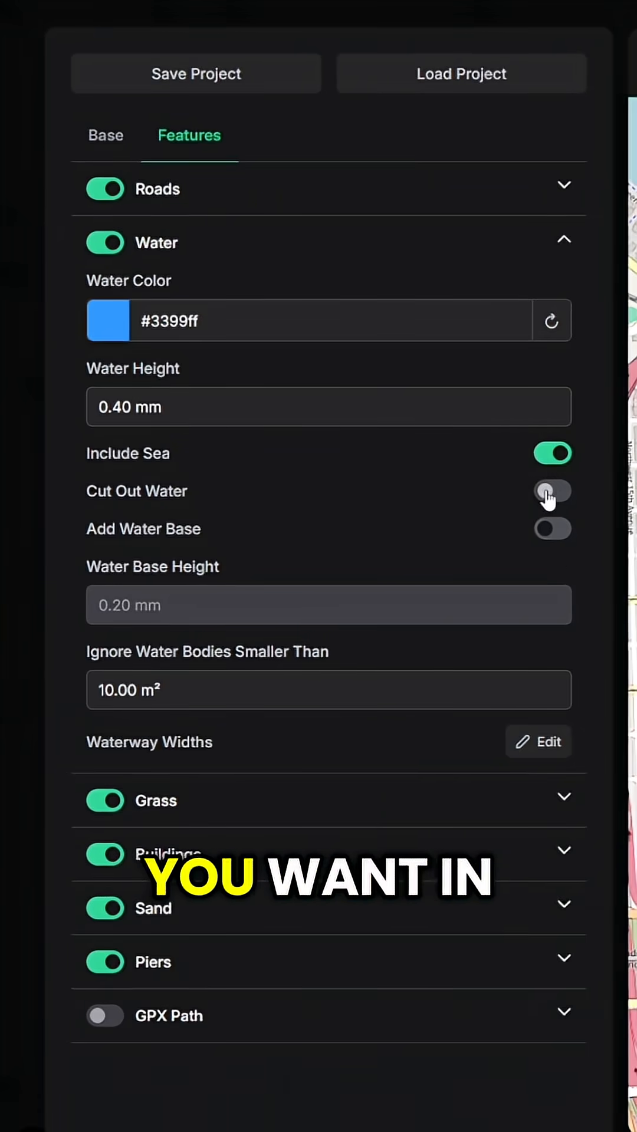
- Toggle Cut Out Water under Water and generate the Portland mesh
click(551, 491)
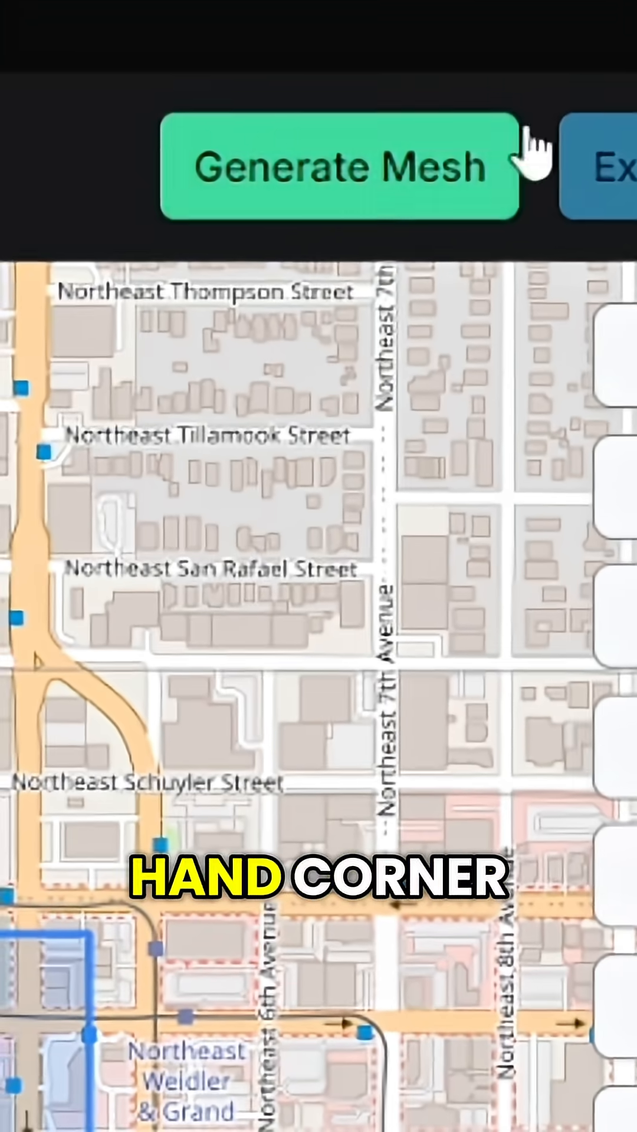
click(338, 167)
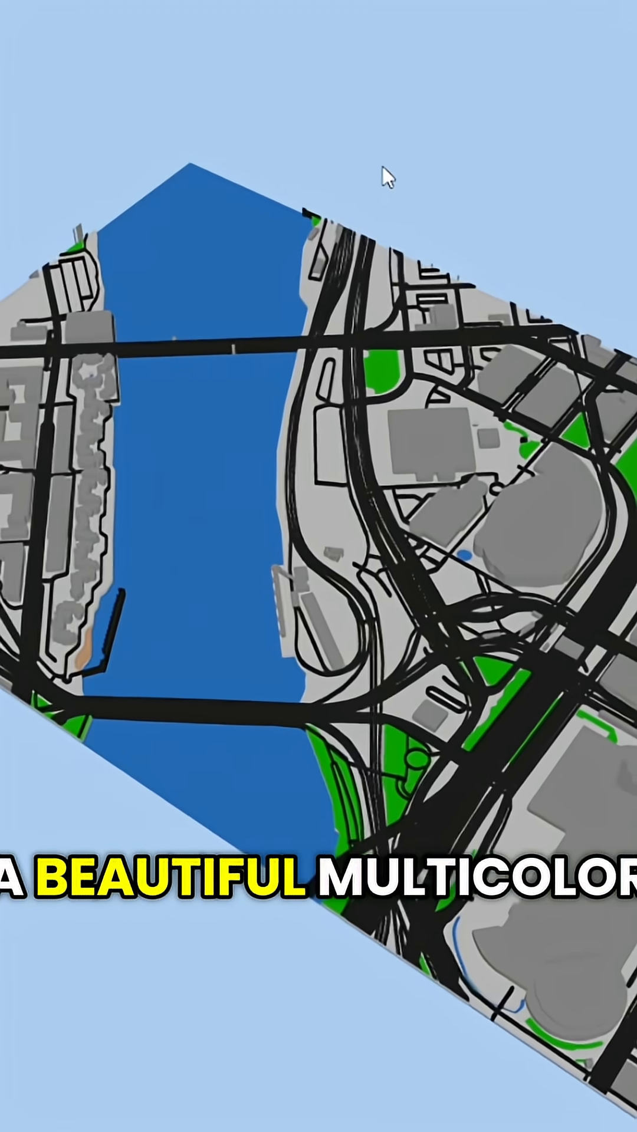